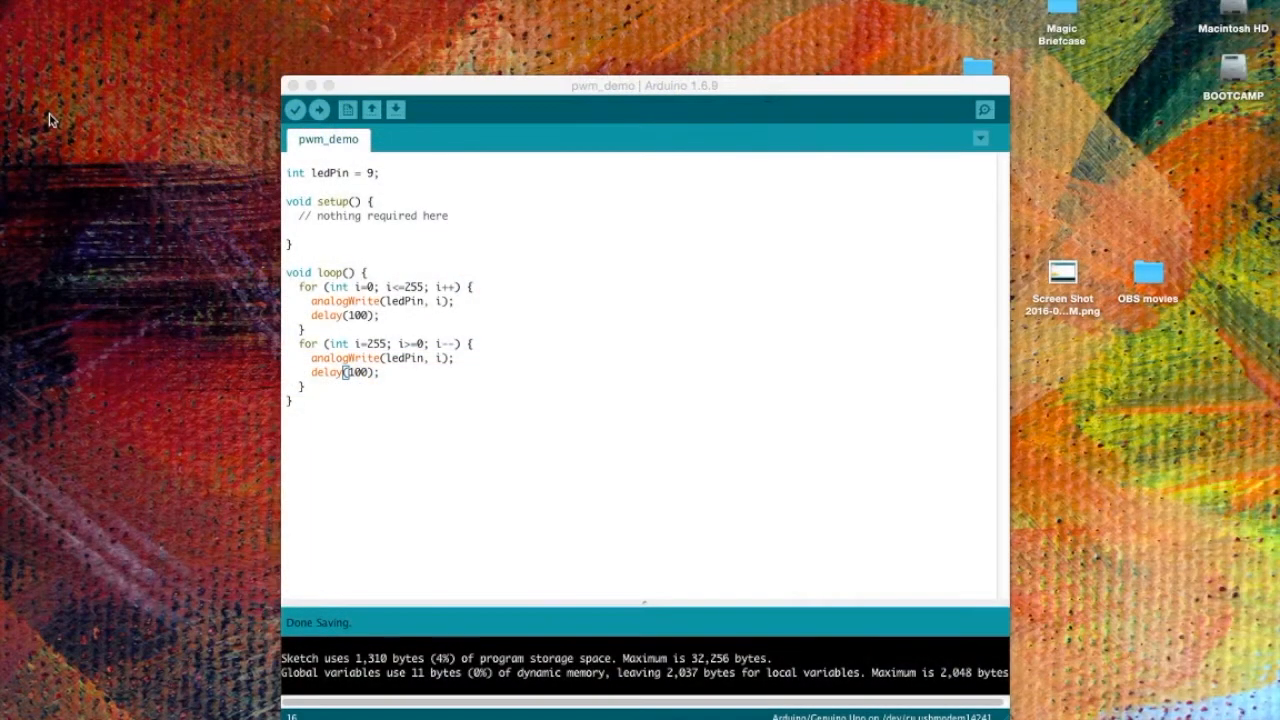
mouse_move(228, 198)
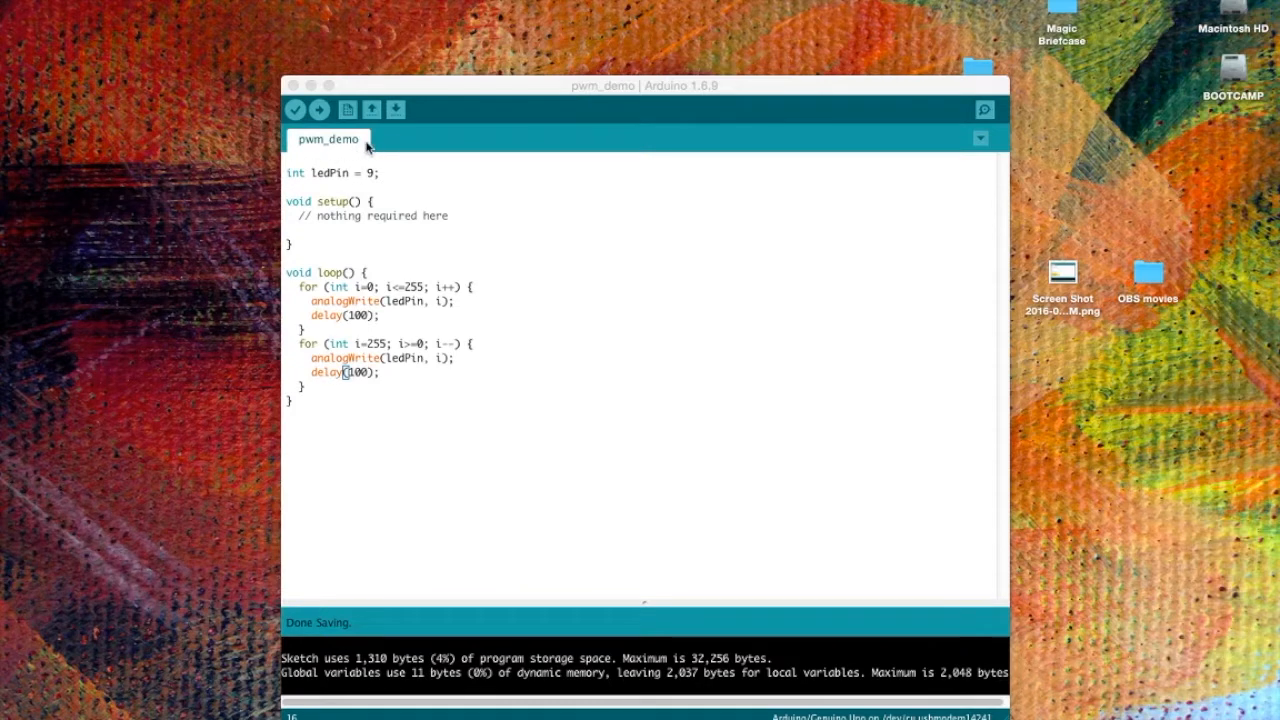
mouse_move(298, 184)
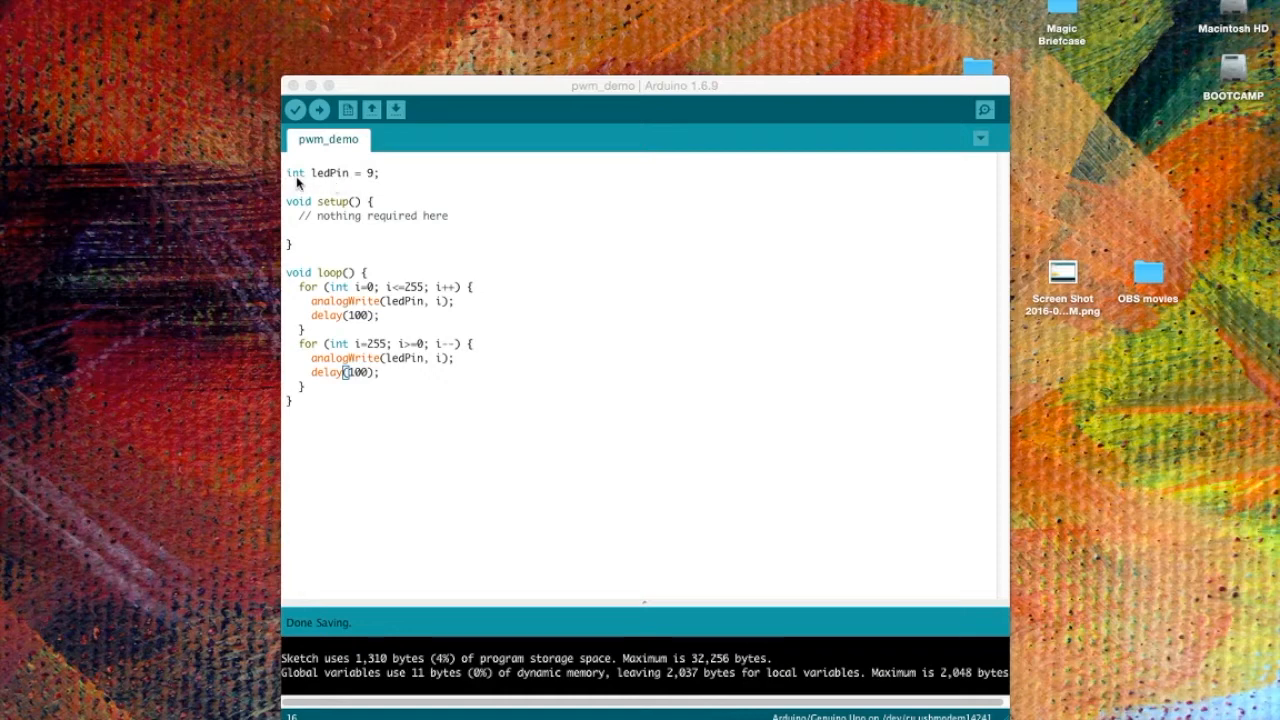
mouse_move(332, 200)
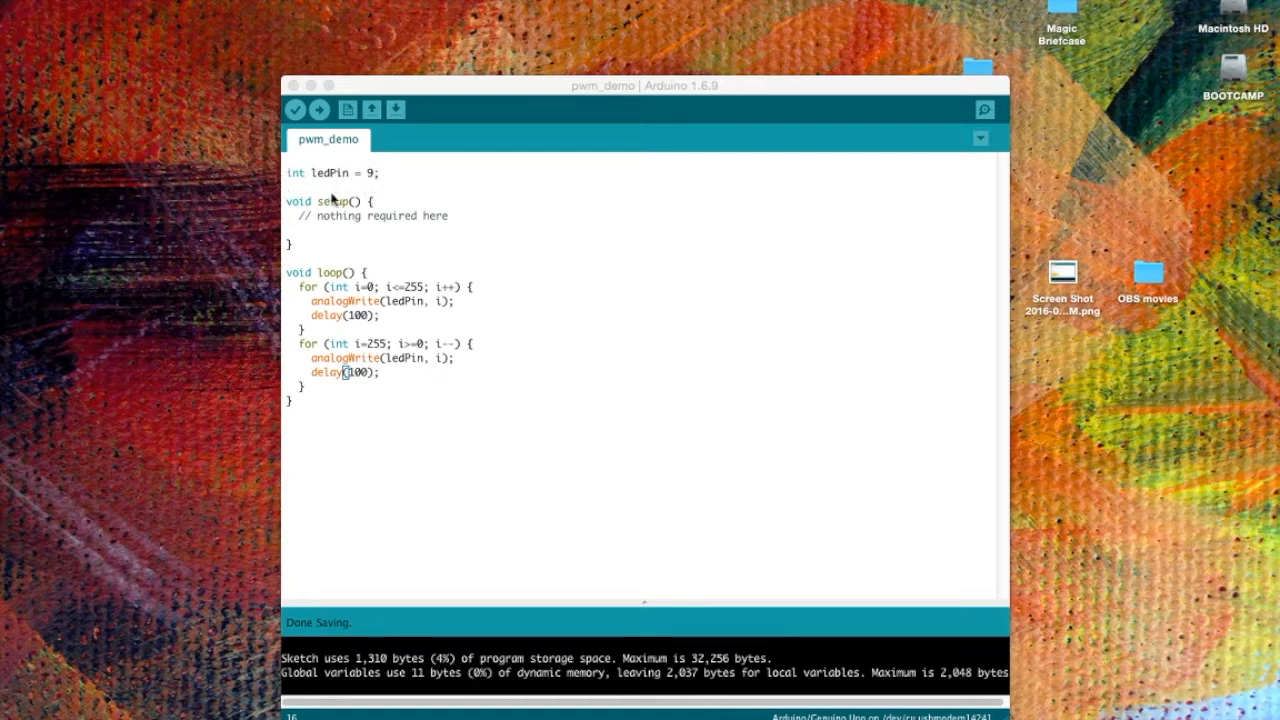
mouse_move(376, 188)
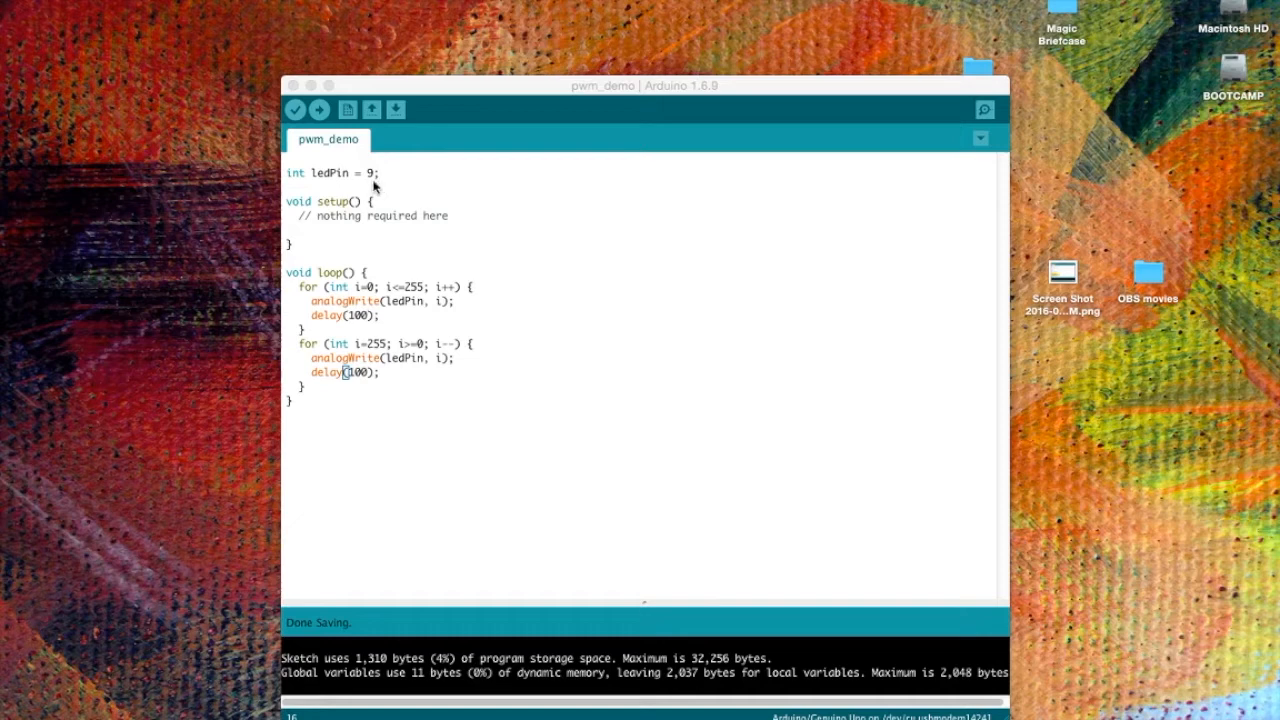
mouse_move(362, 178)
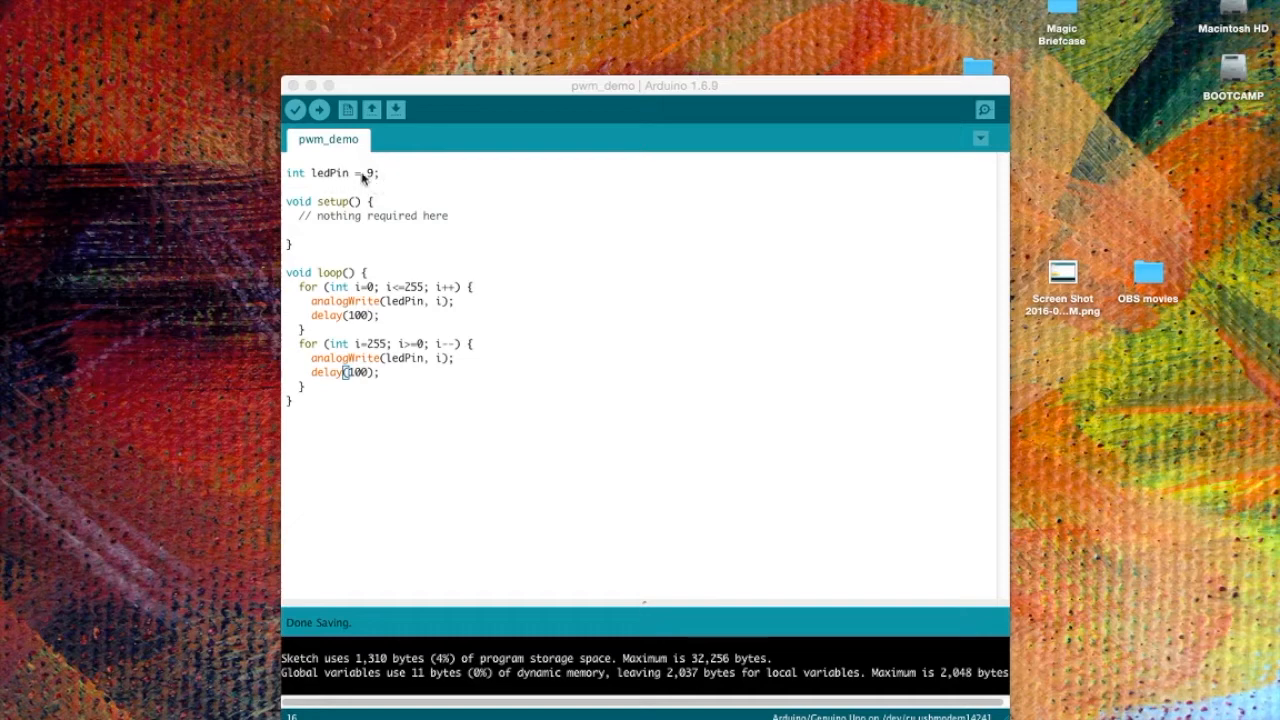
mouse_move(372, 186)
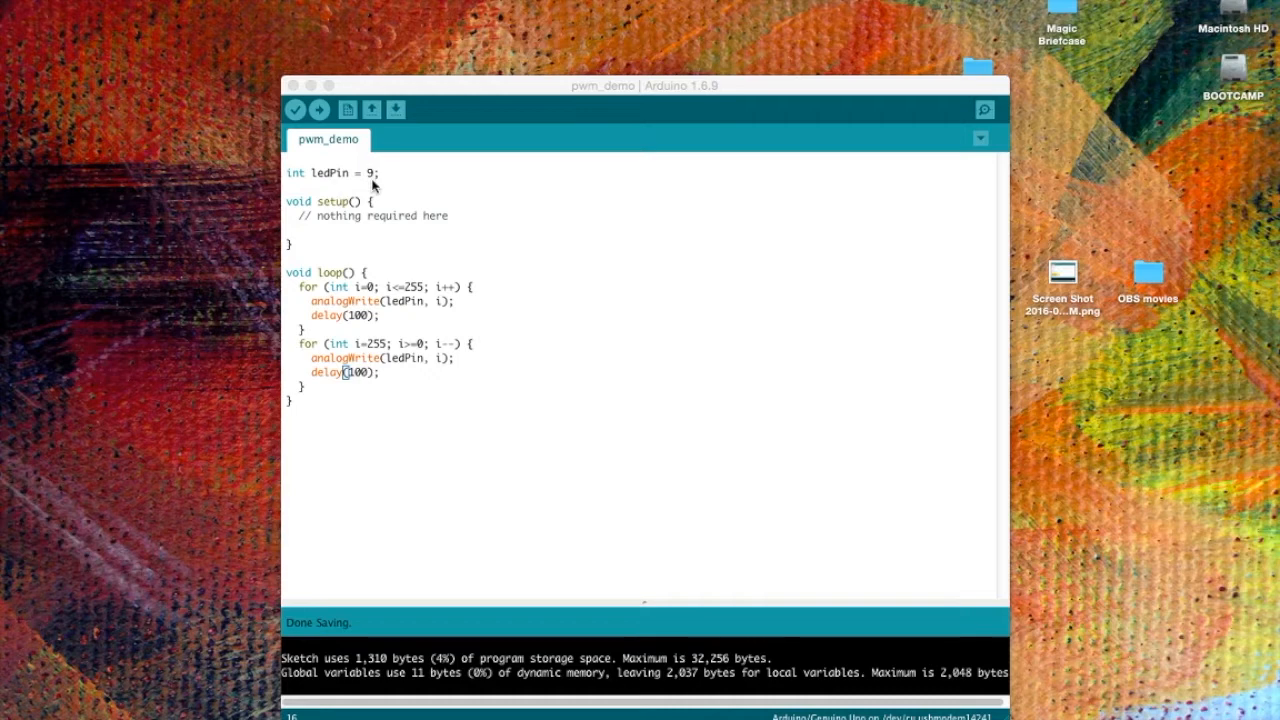
mouse_move(332, 198)
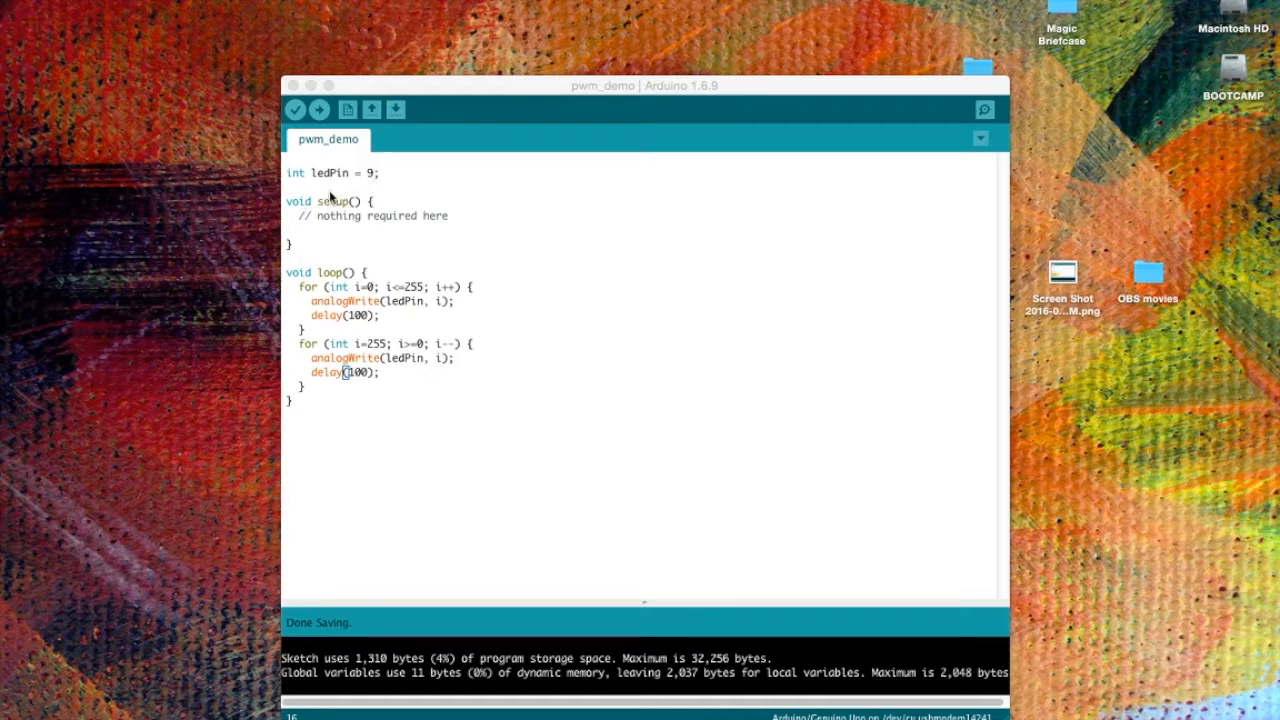
mouse_move(344, 298)
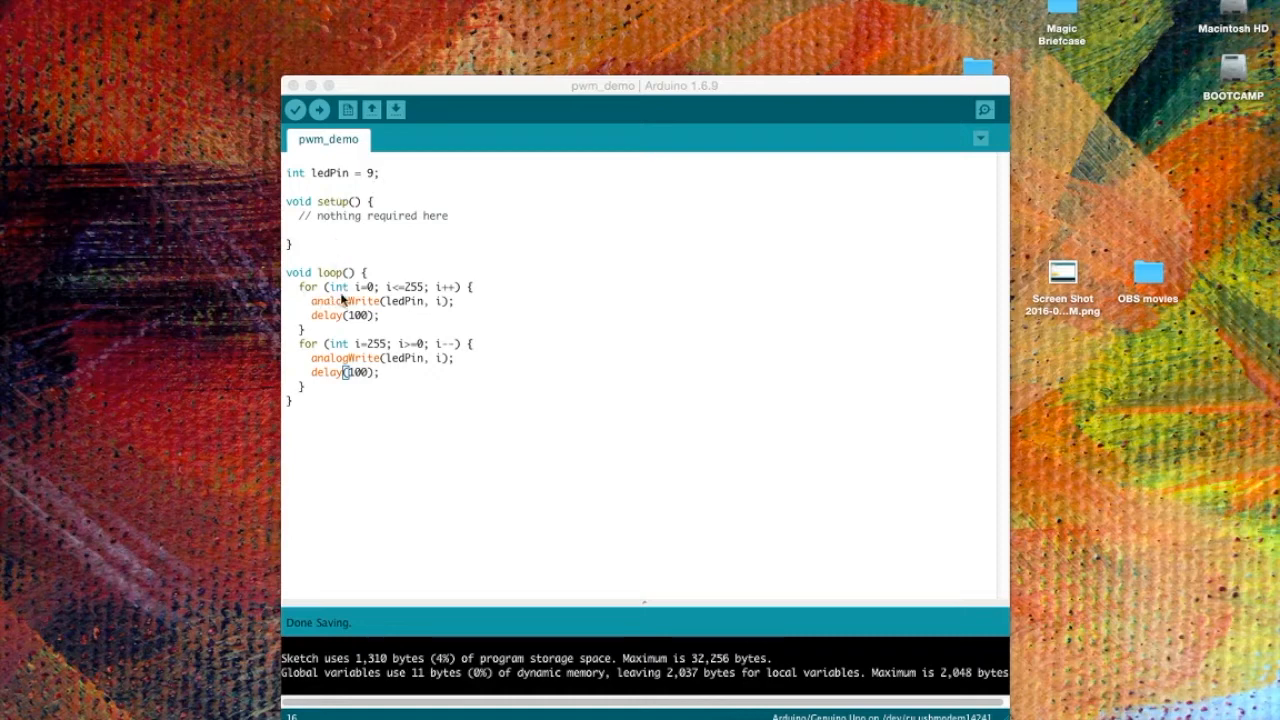
mouse_move(368, 294)
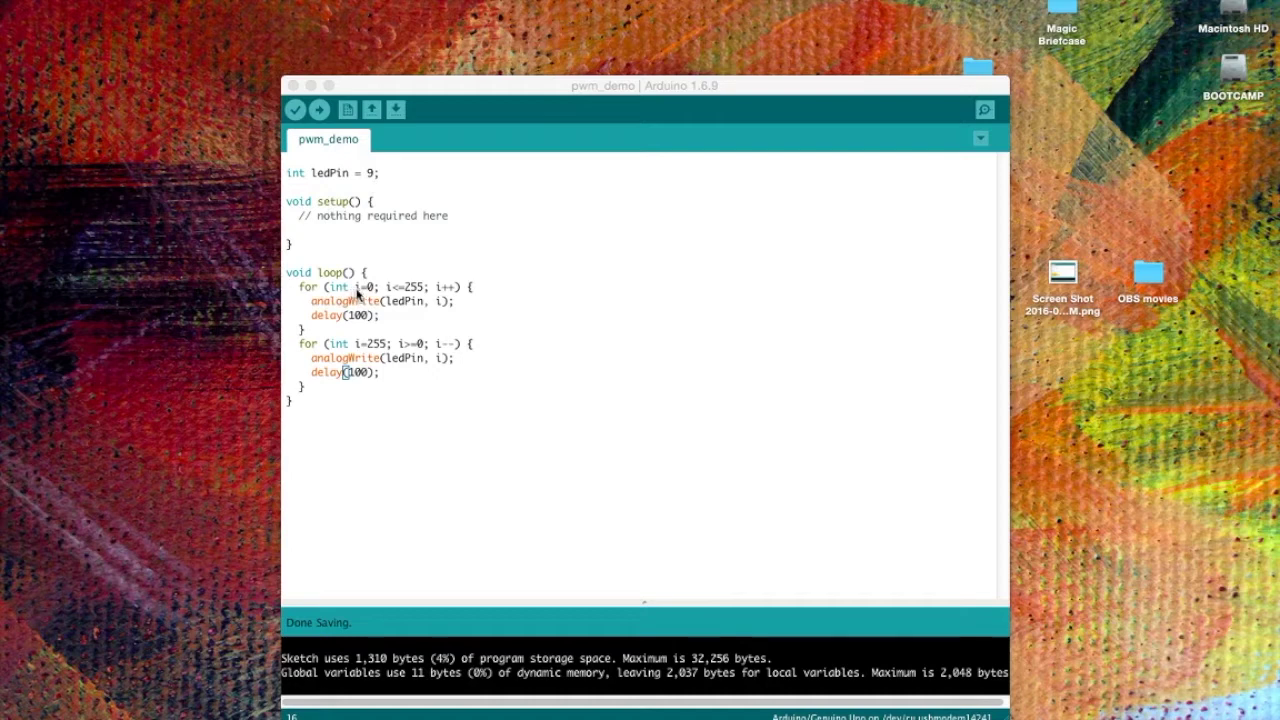
mouse_move(372, 296)
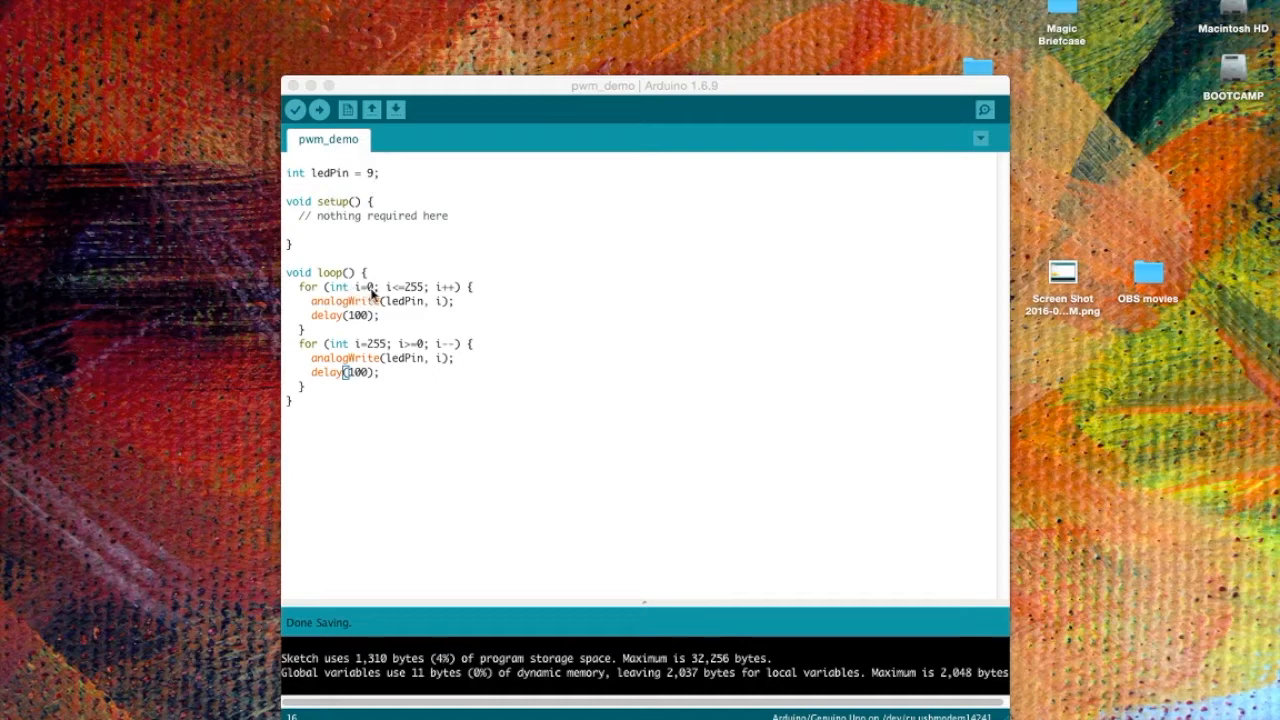
mouse_move(418, 292)
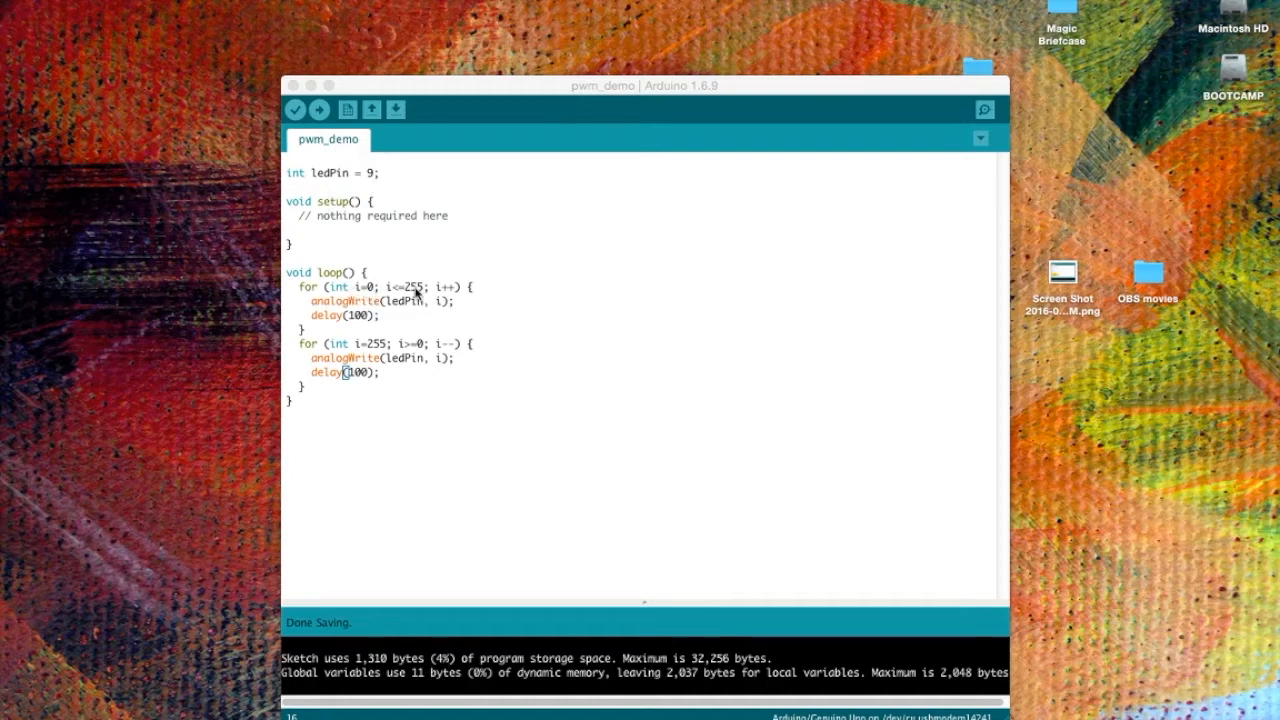
mouse_move(444, 300)
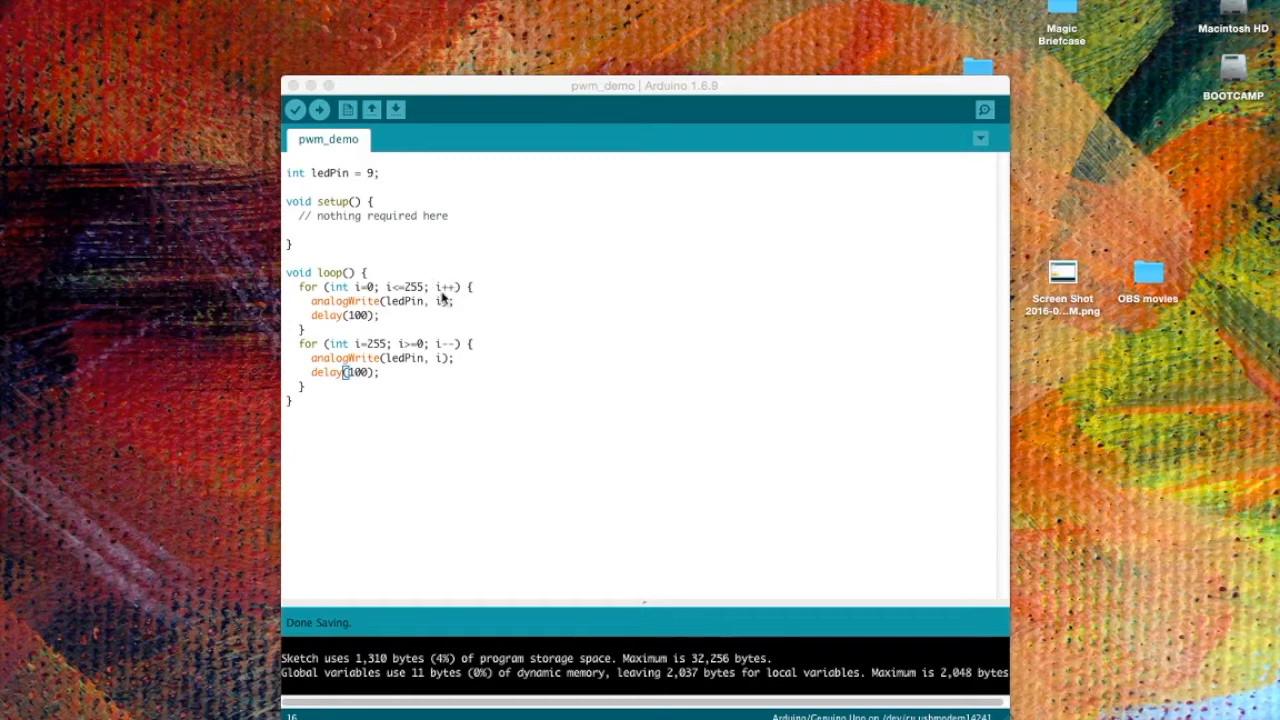
mouse_move(448, 296)
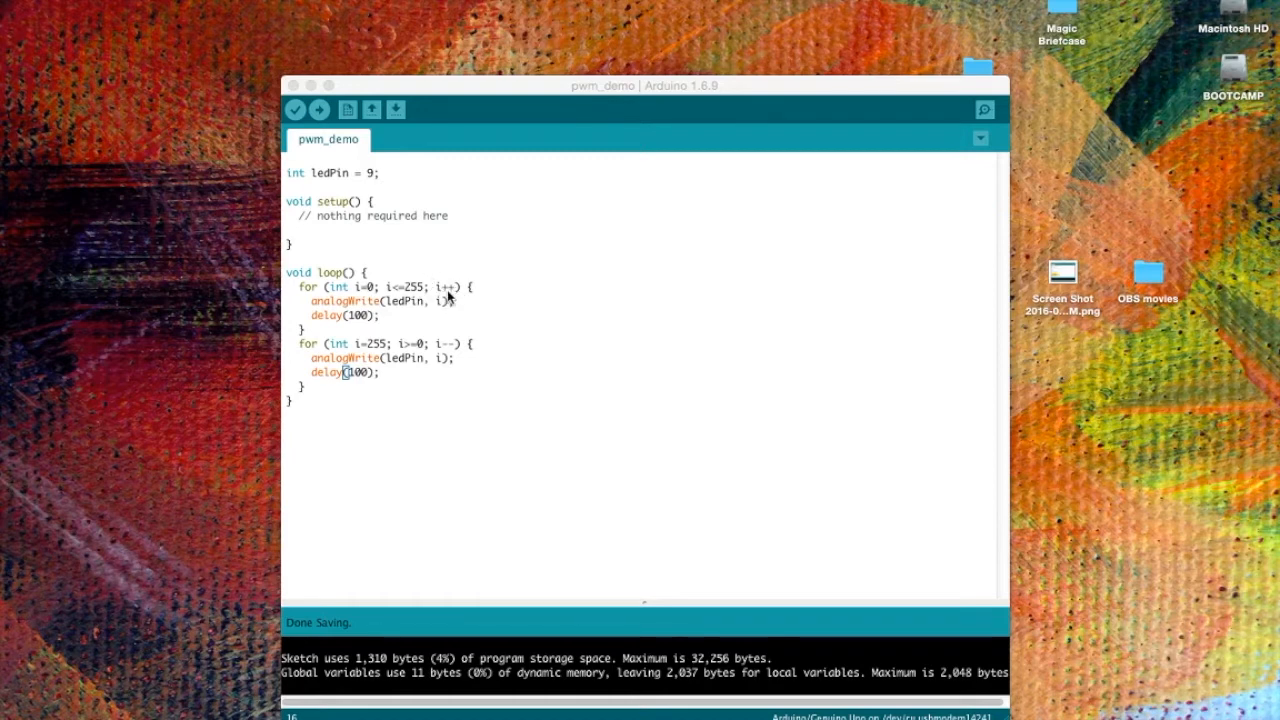
mouse_move(336, 336)
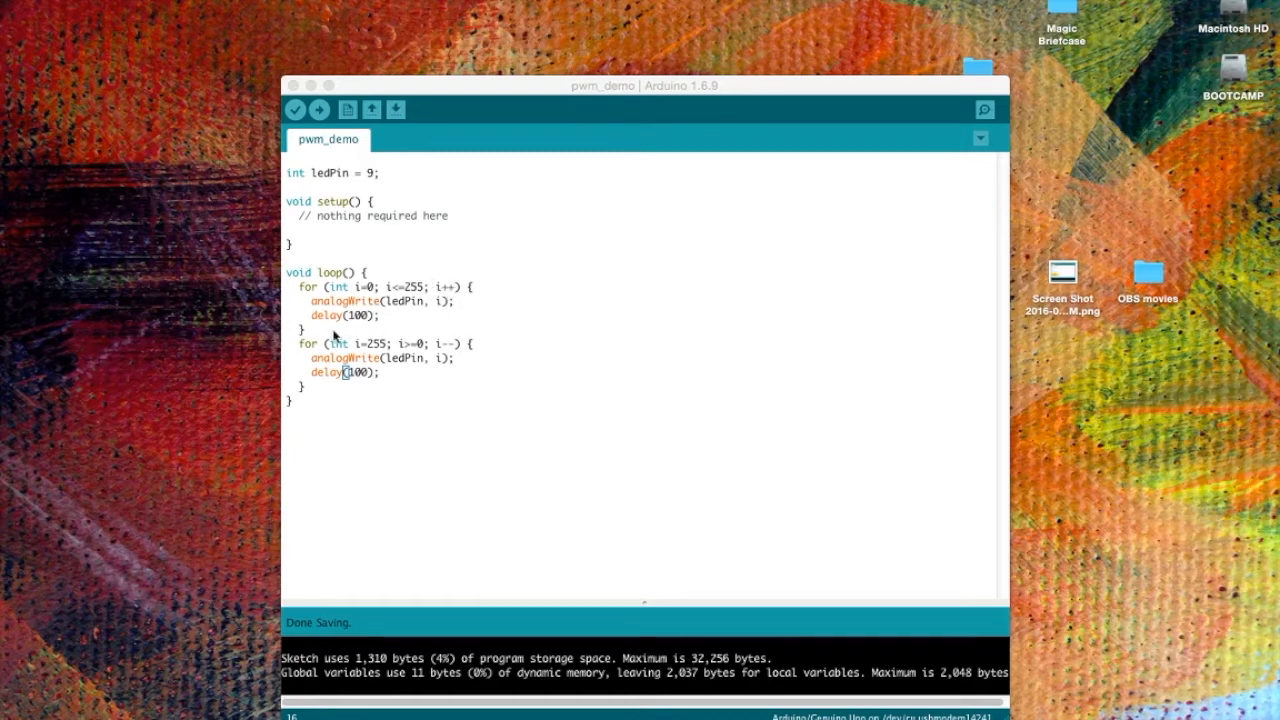
mouse_move(368, 300)
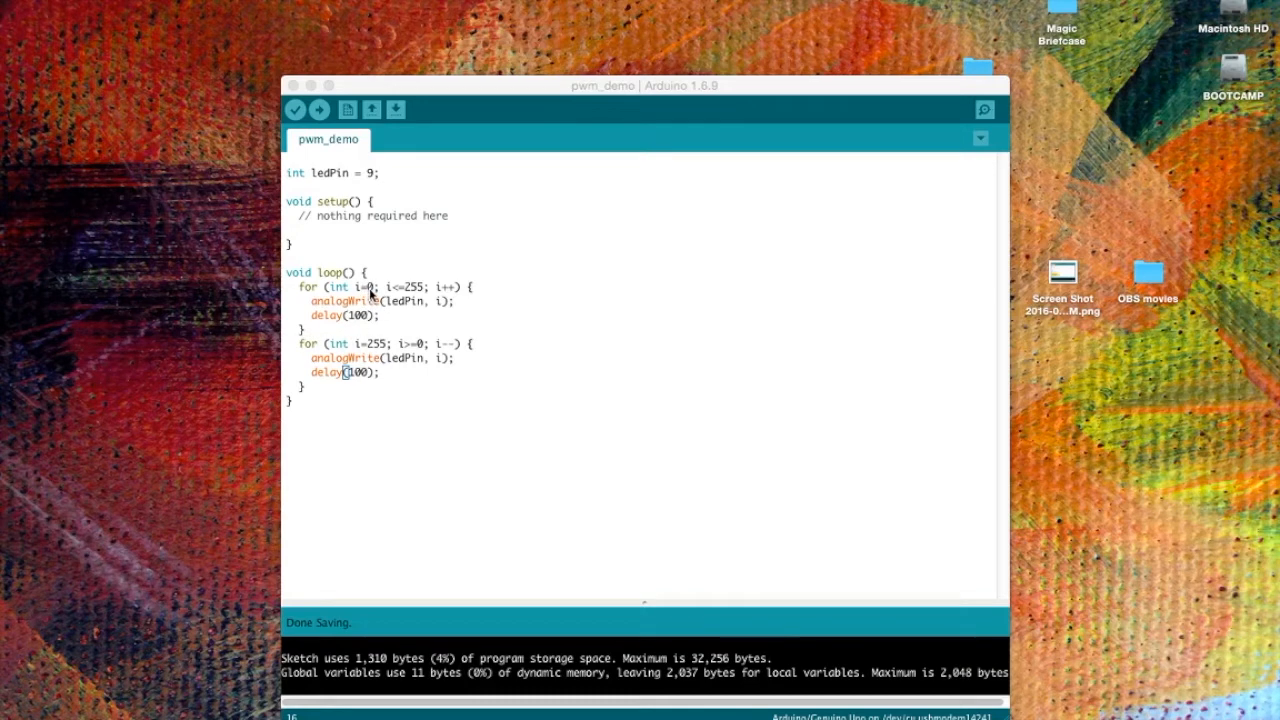
mouse_move(424, 300)
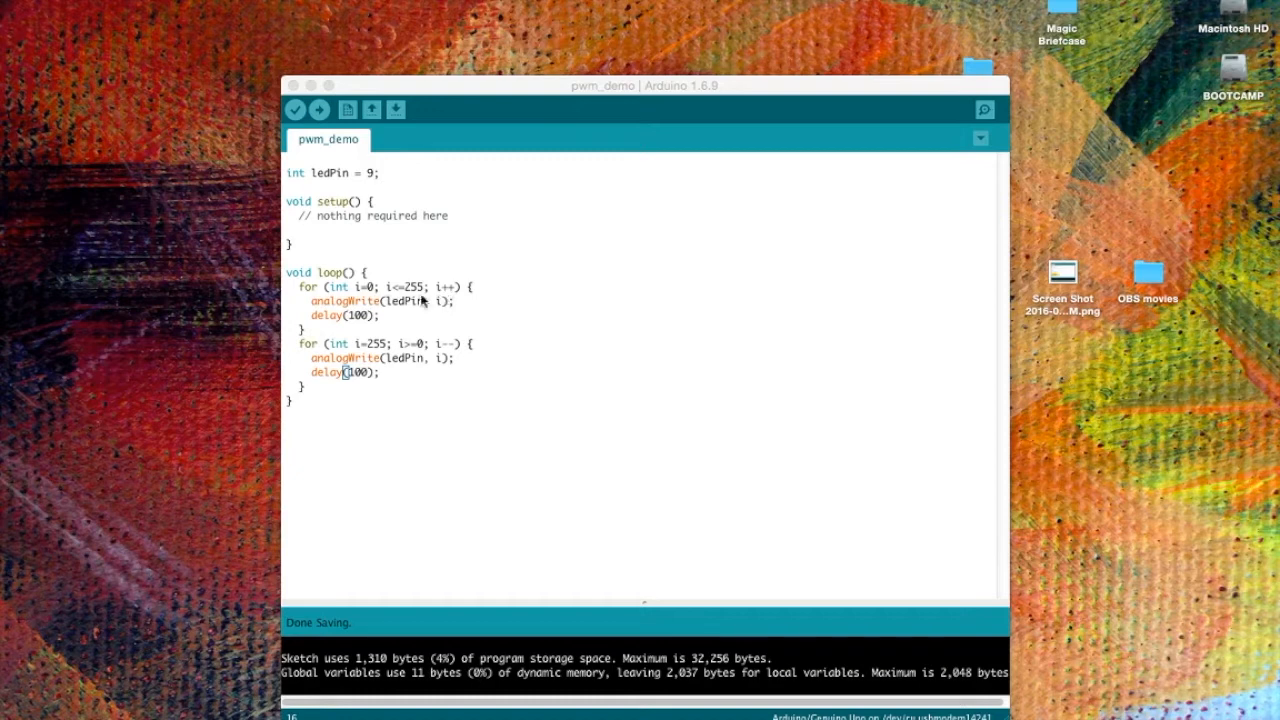
mouse_move(420, 312)
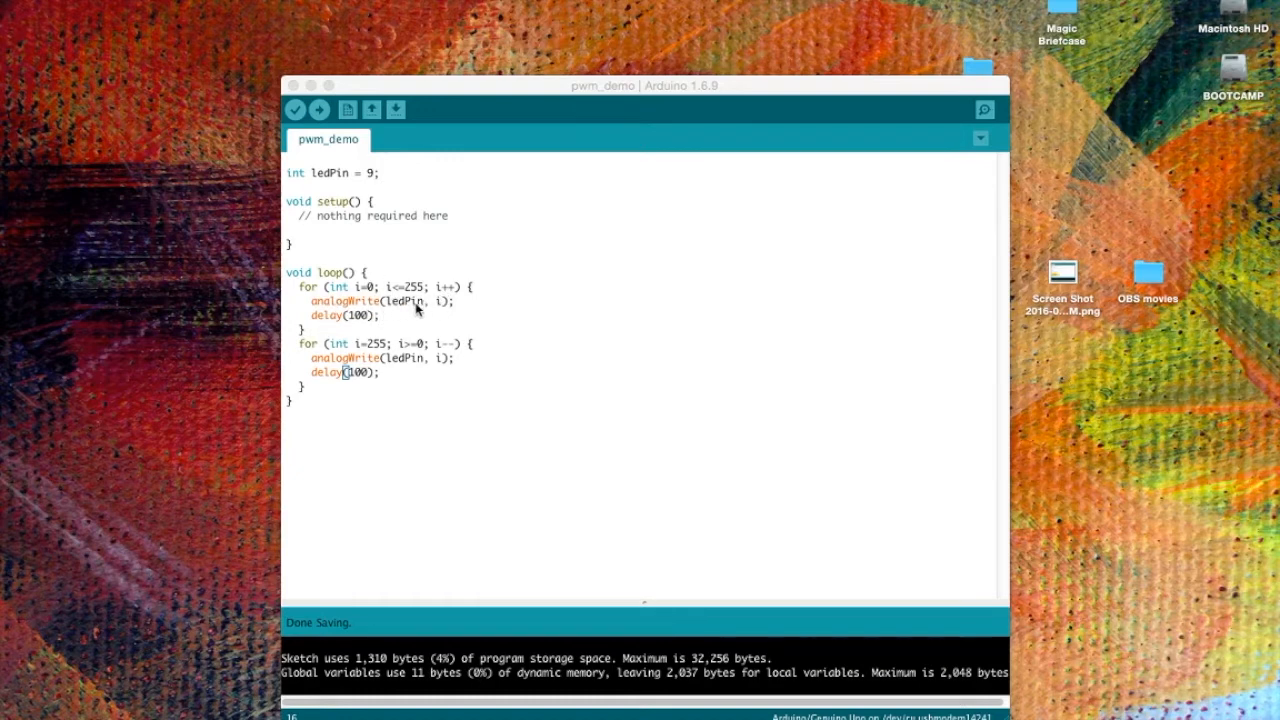
mouse_move(424, 304)
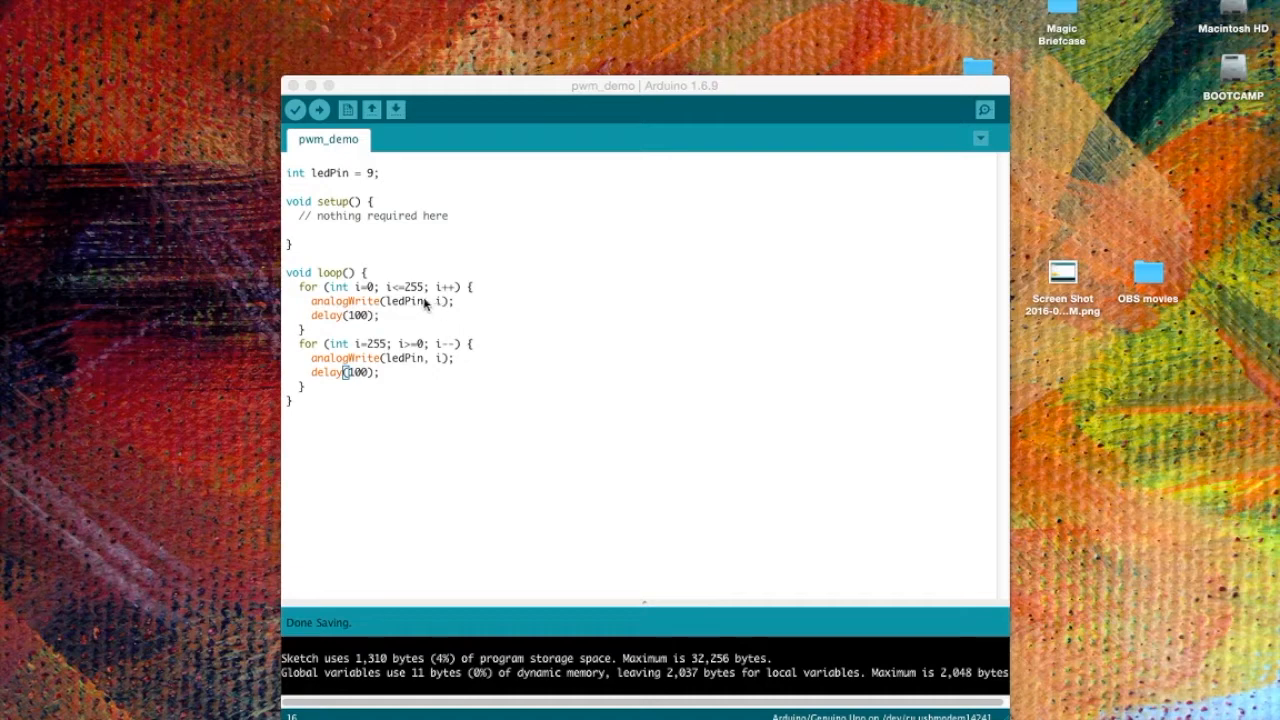
mouse_move(444, 310)
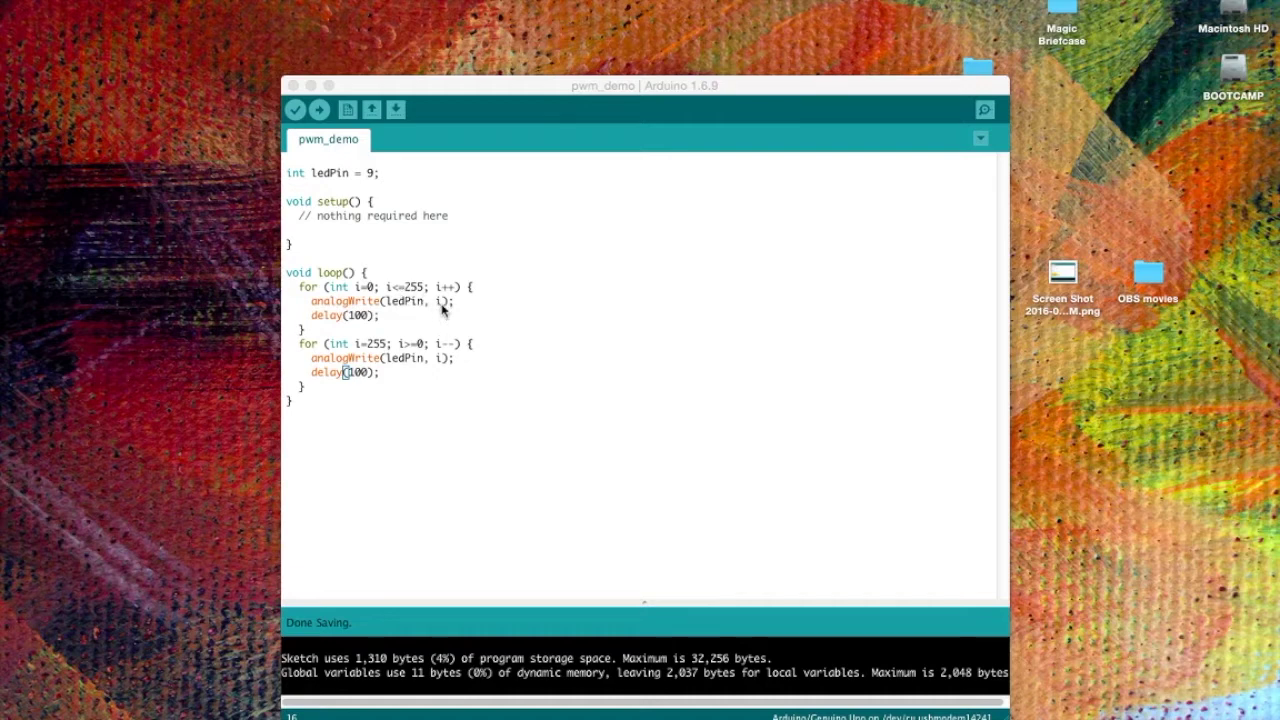
mouse_move(408, 312)
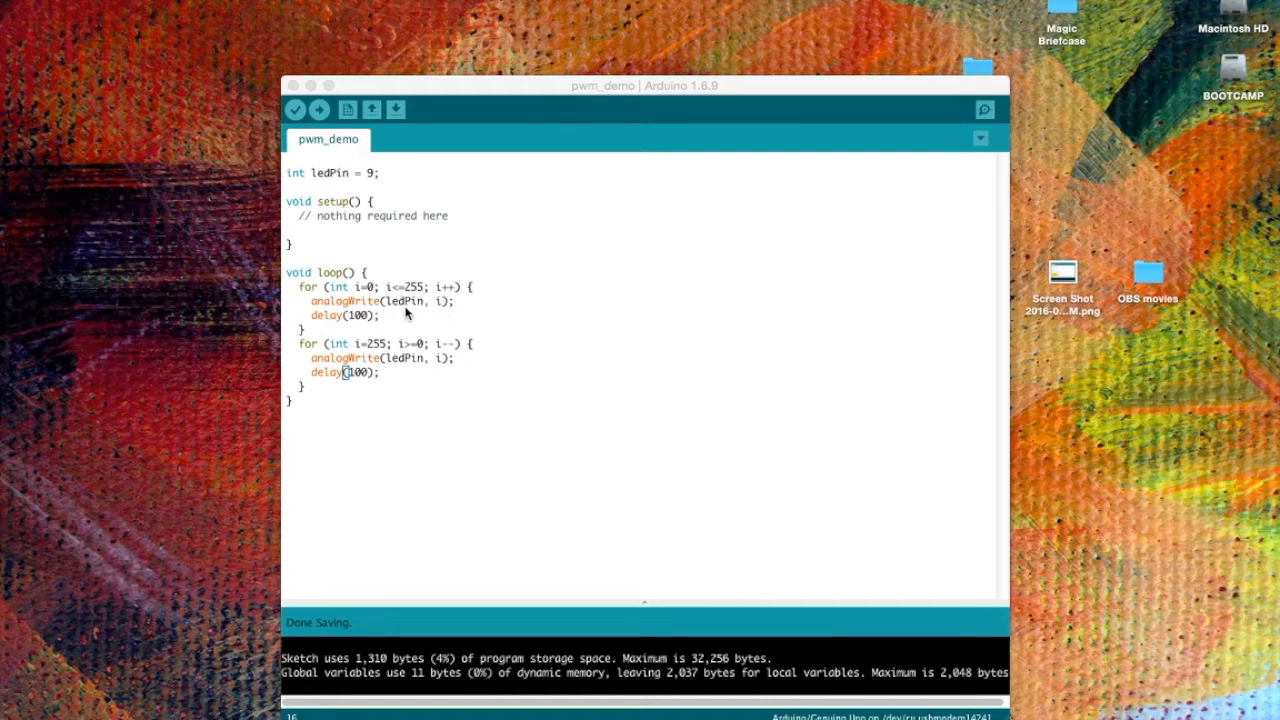
mouse_move(370, 184)
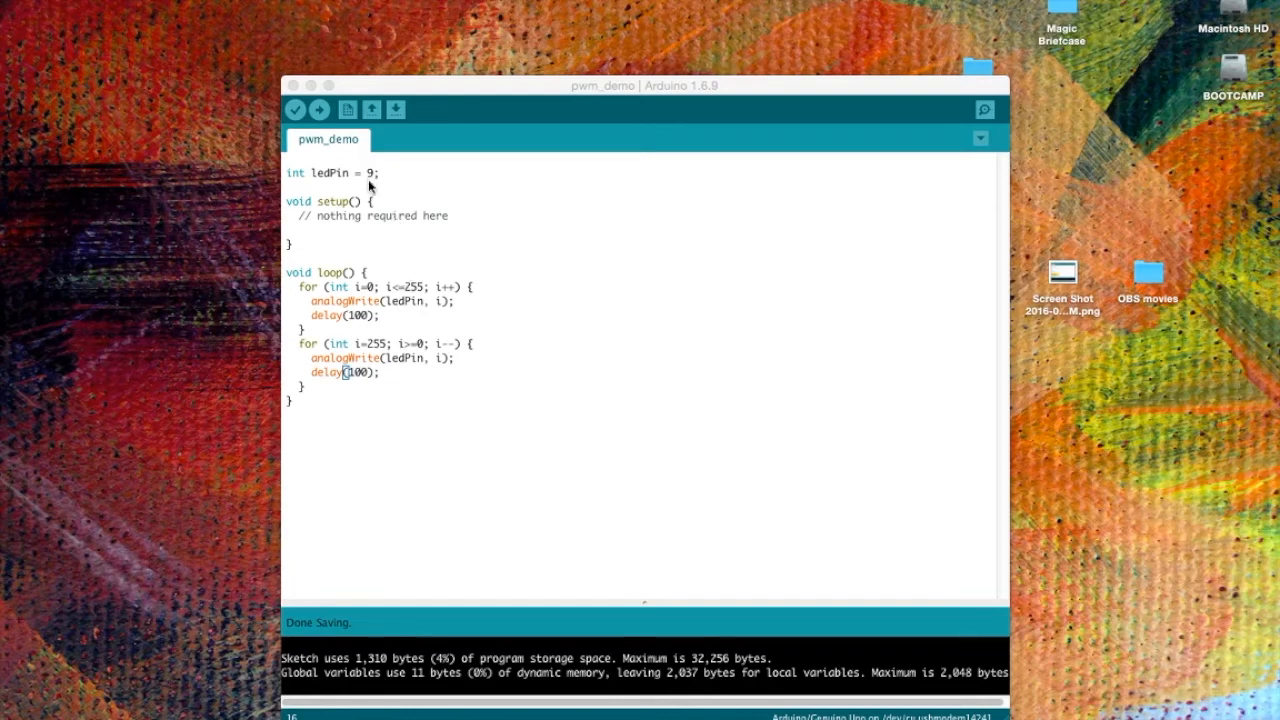
mouse_move(364, 322)
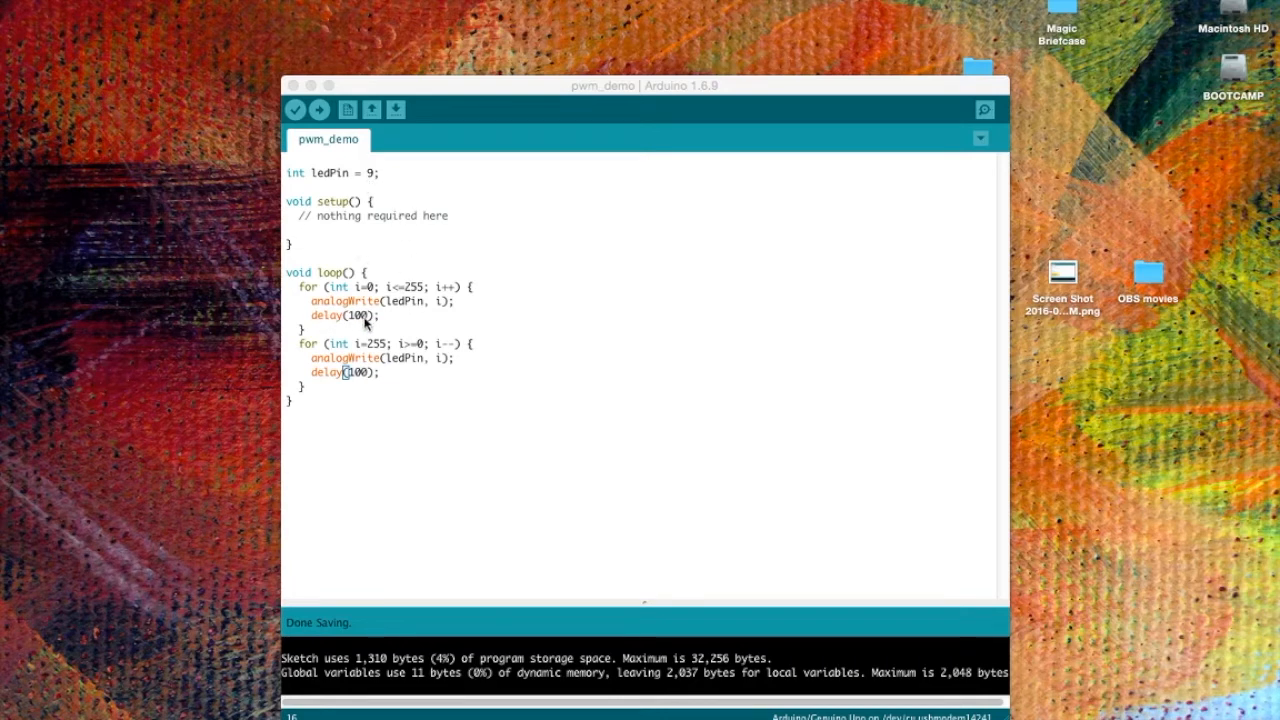
mouse_move(336, 316)
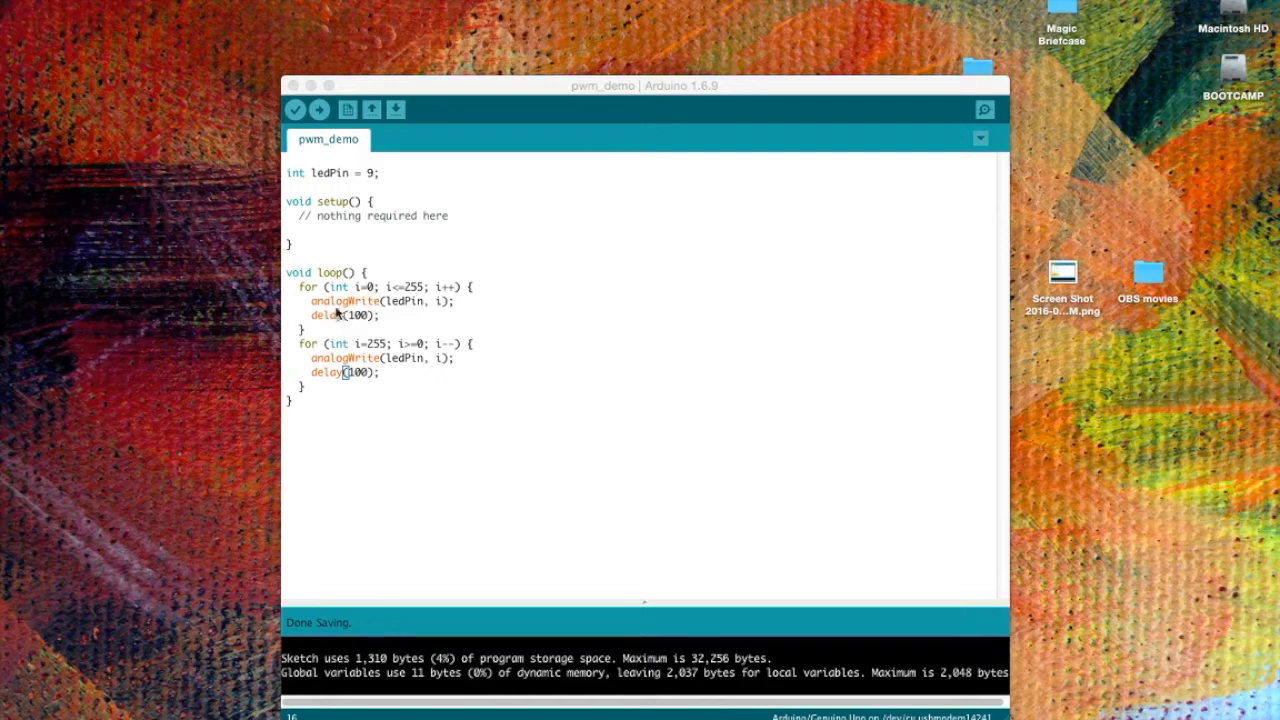
mouse_move(444, 300)
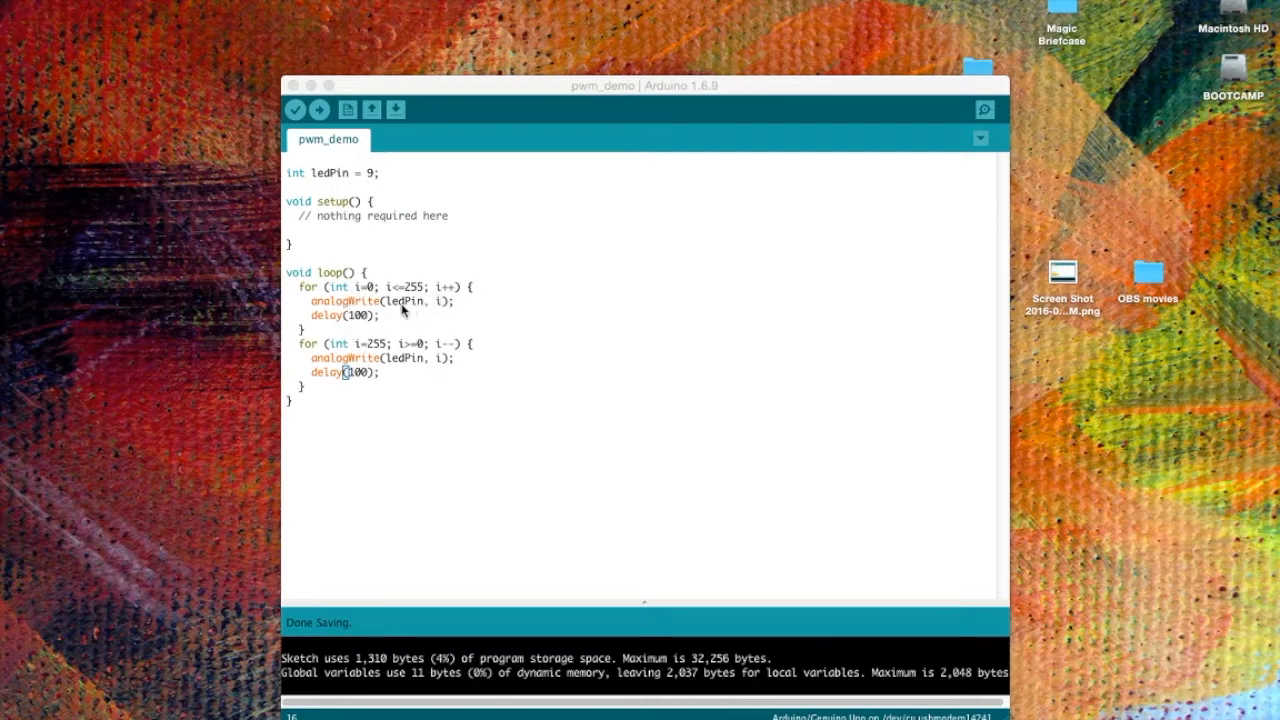
mouse_move(436, 308)
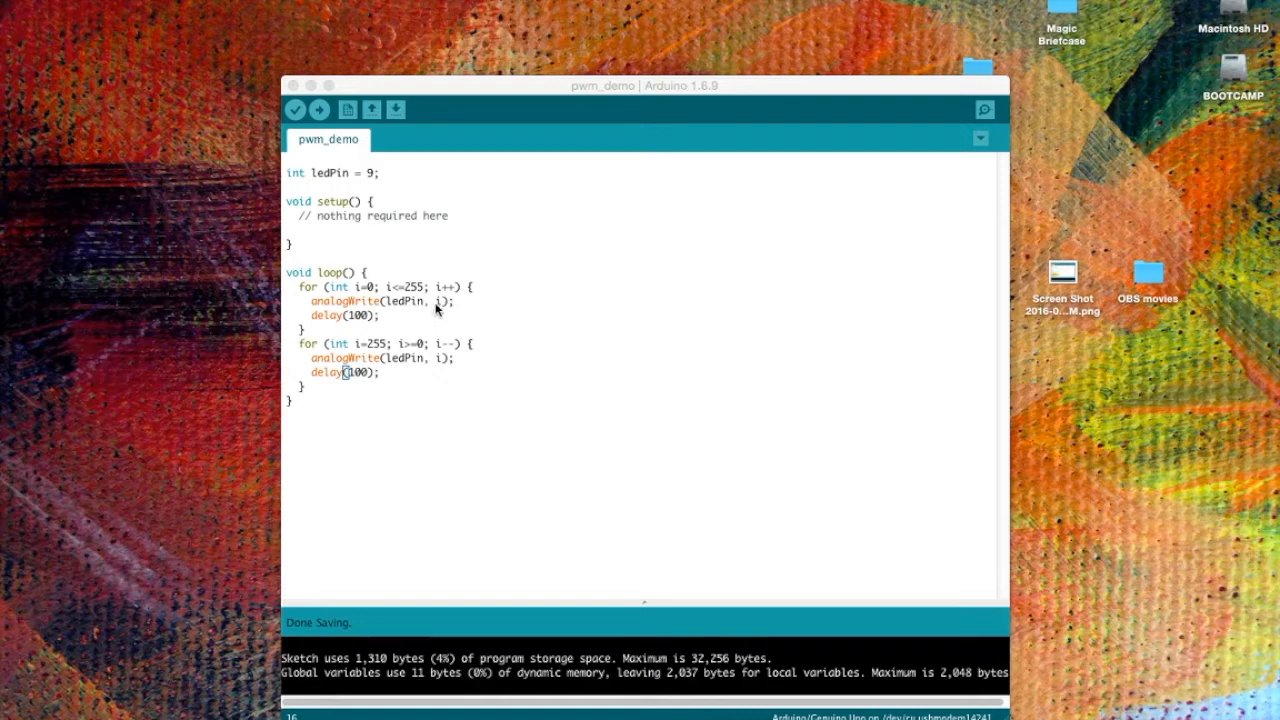
mouse_move(424, 296)
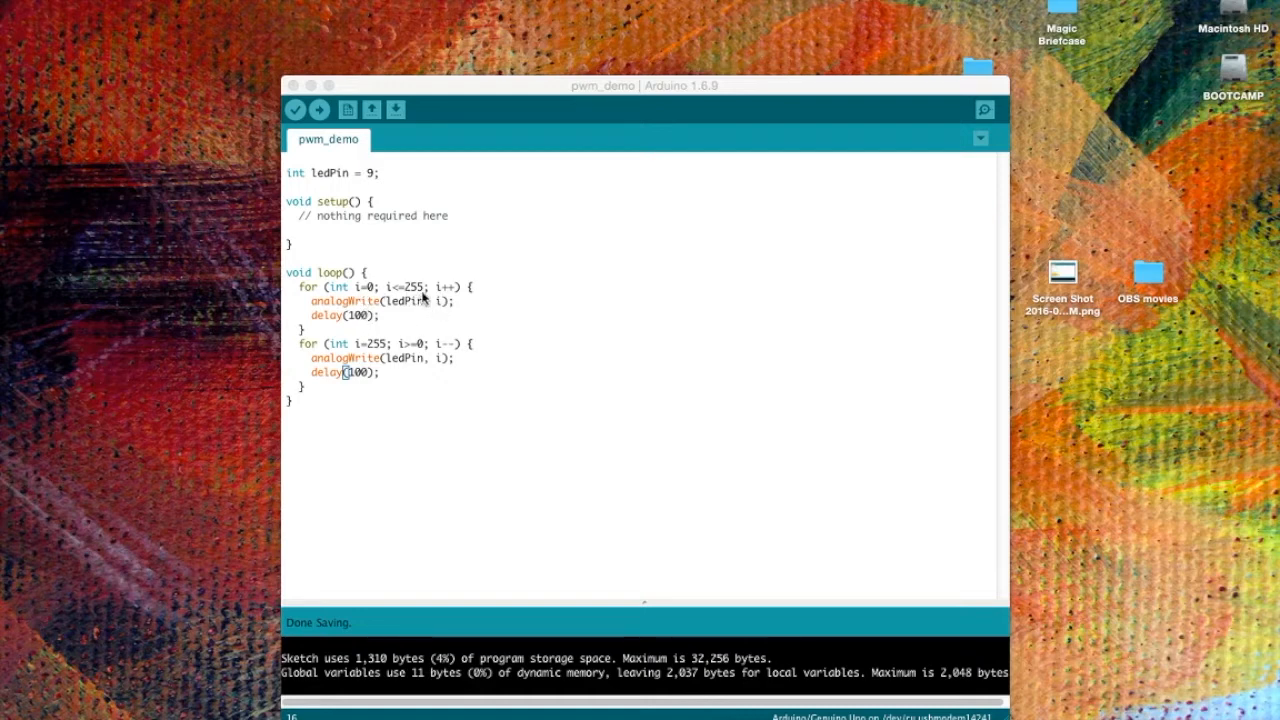
mouse_move(364, 396)
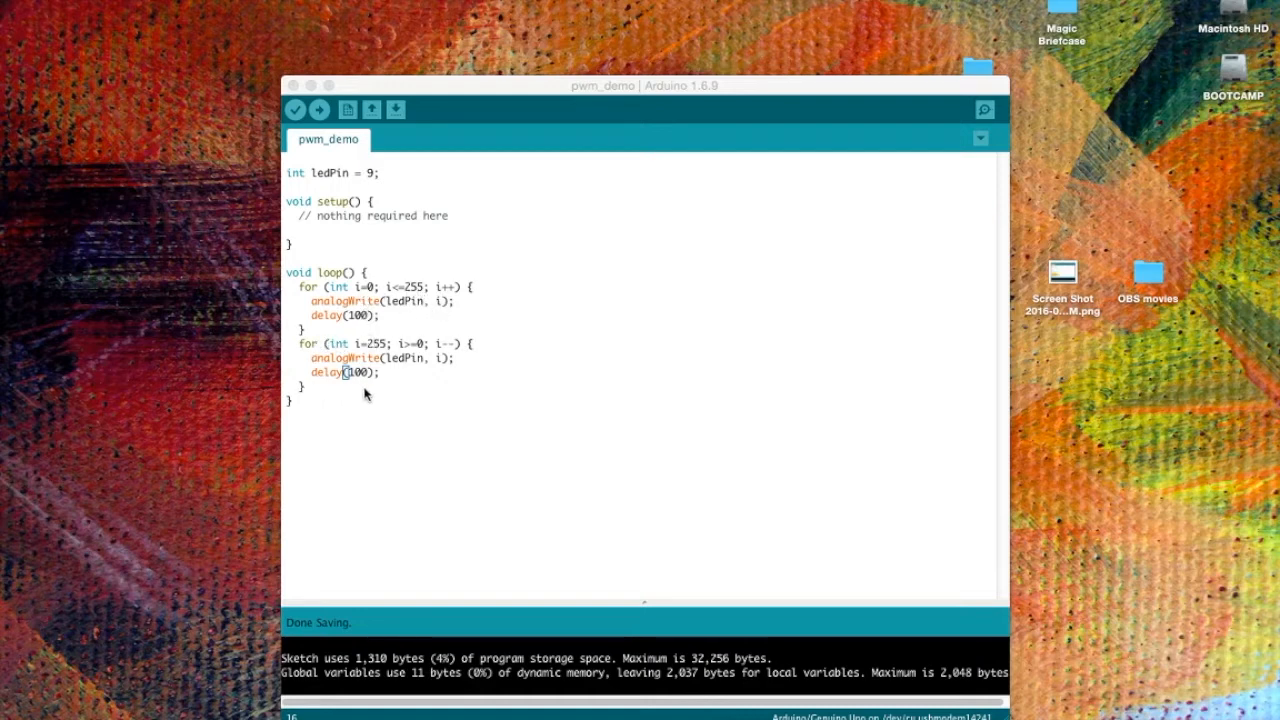
mouse_move(330, 352)
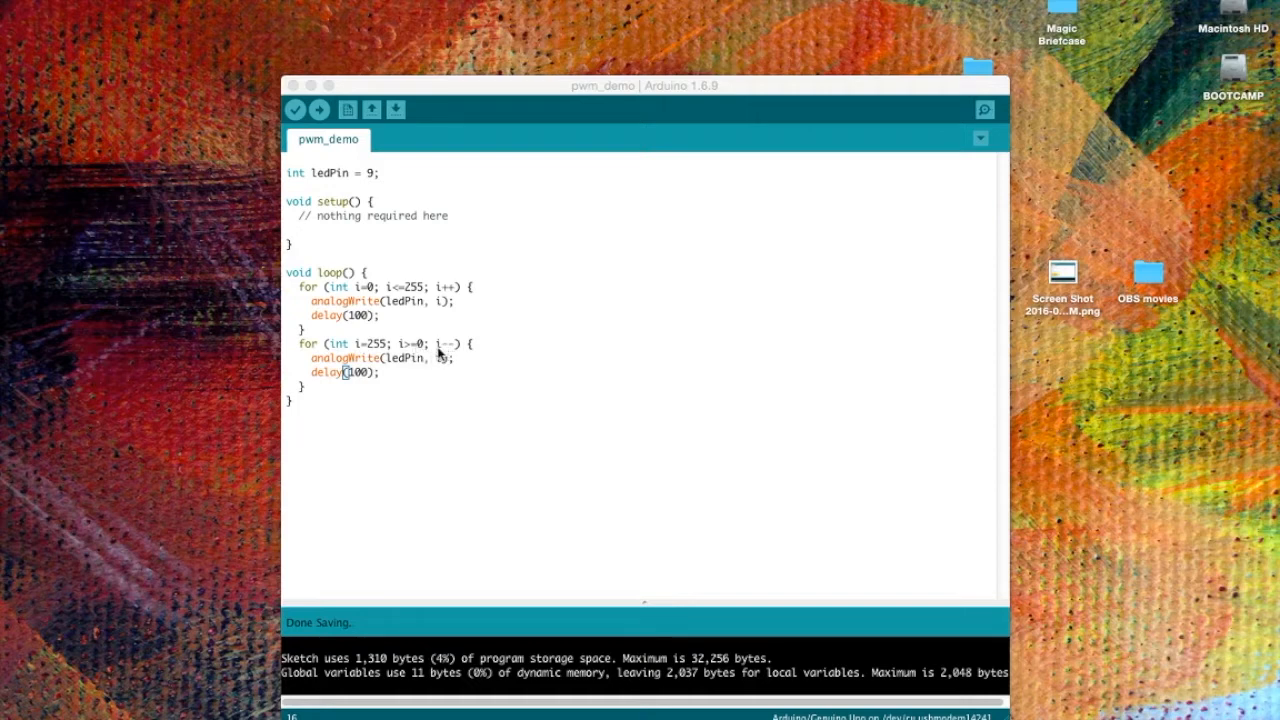
mouse_move(448, 352)
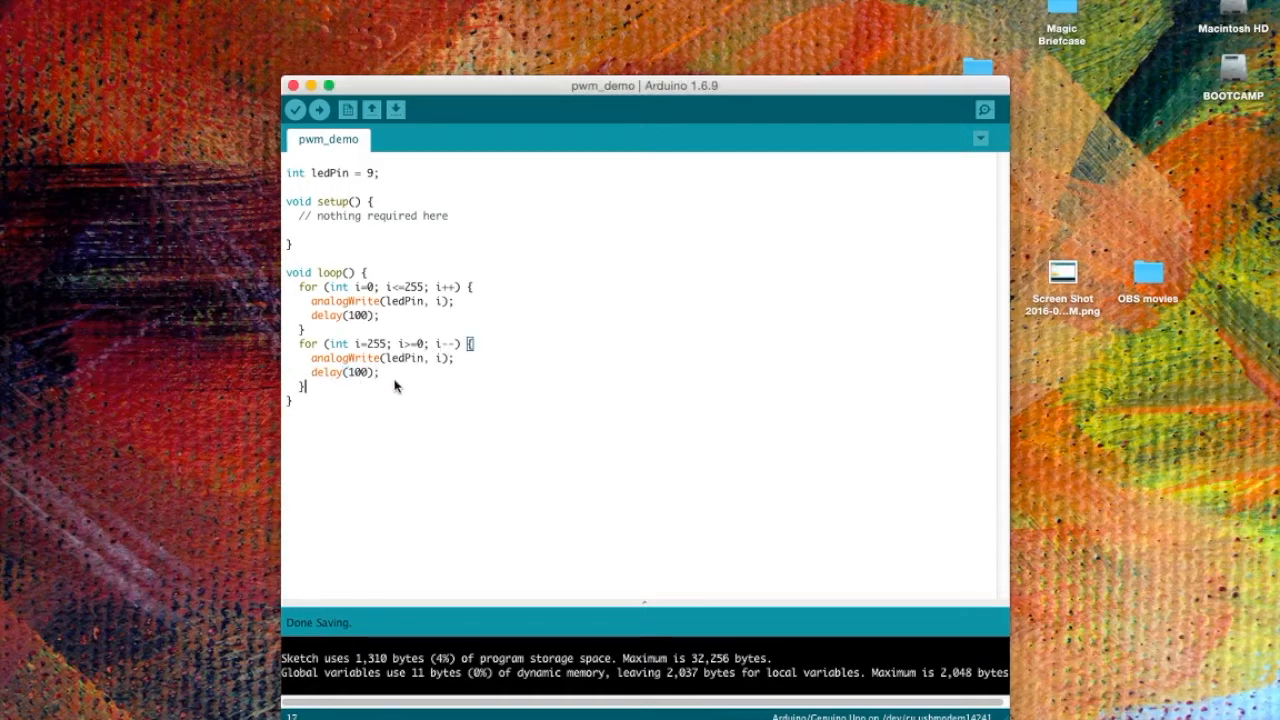
Step: Verify the pwm_demo sketch so the LED fade code compiles for errors
left_click(294, 108)
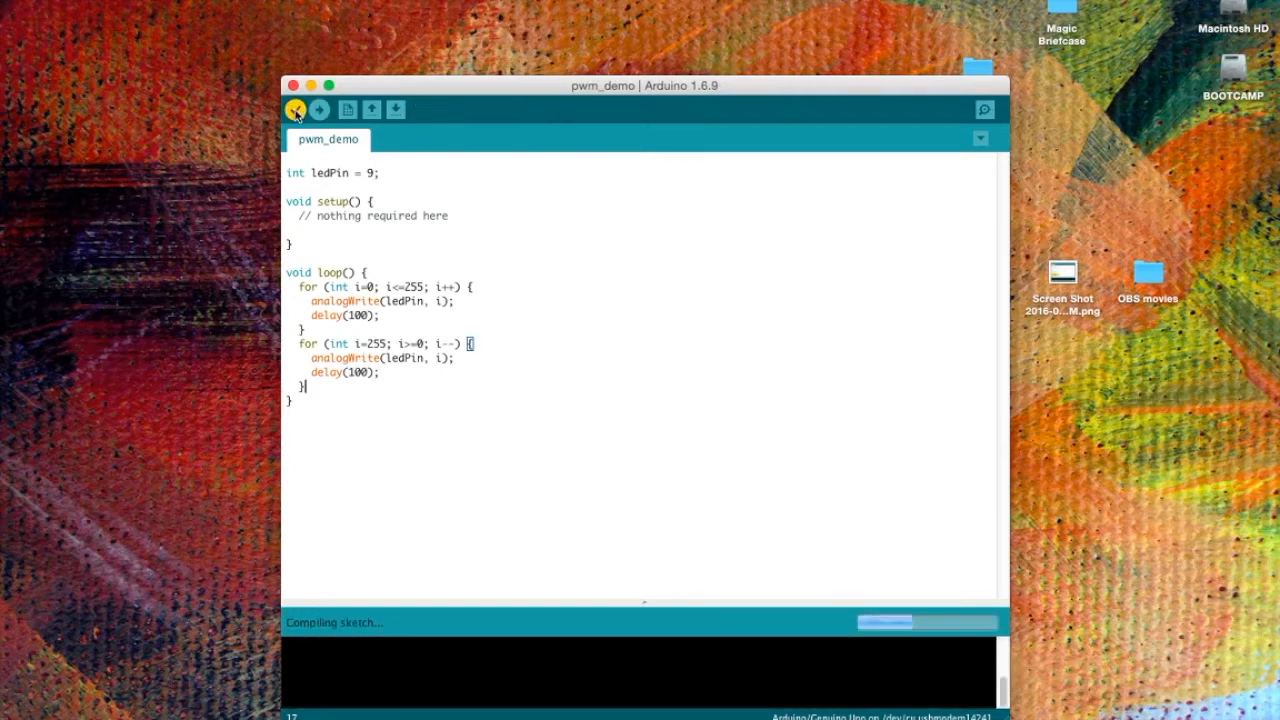